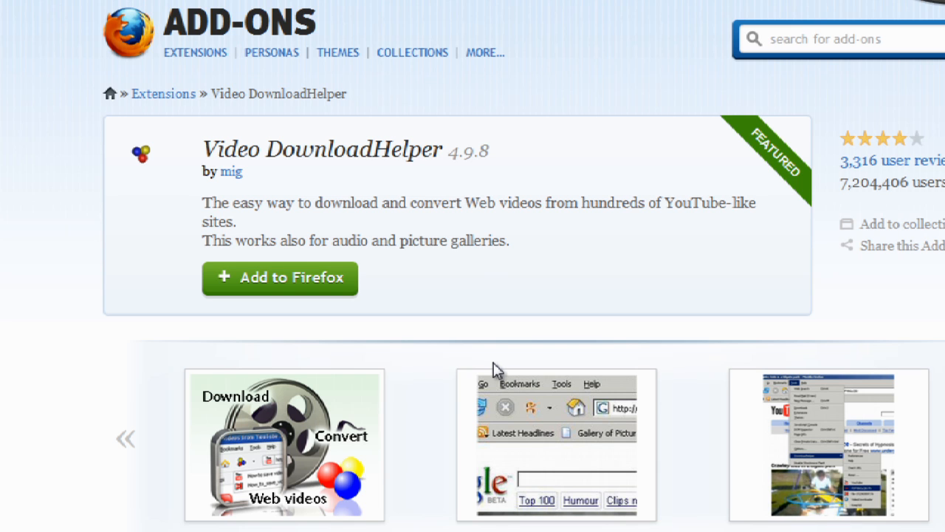
mouse_move(467, 375)
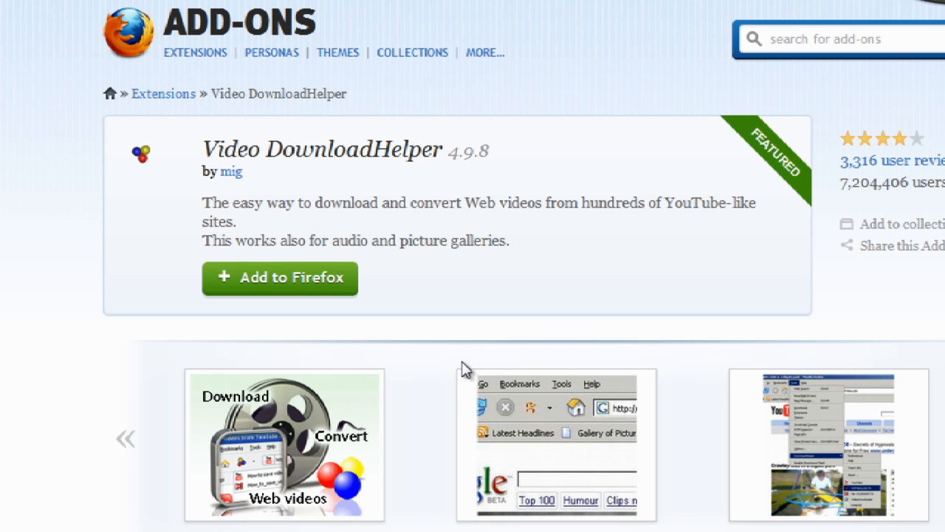
mouse_move(452, 366)
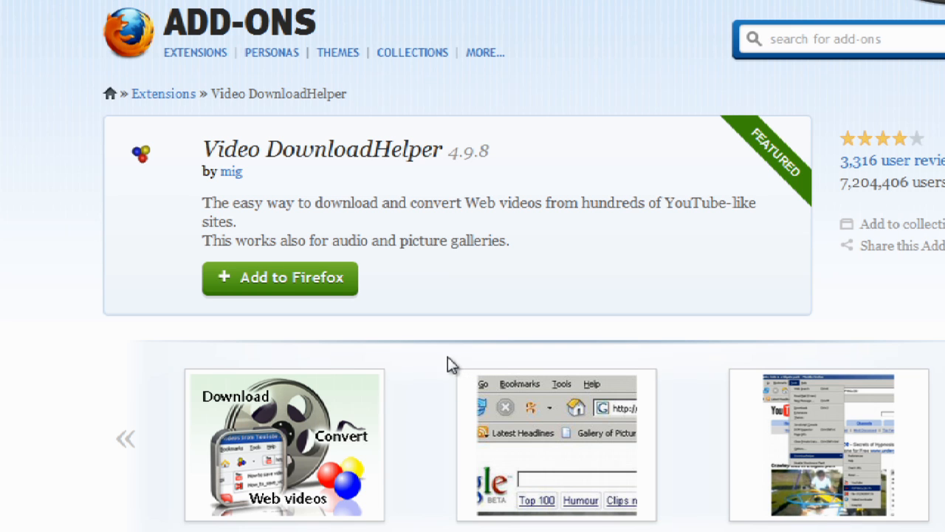
mouse_move(411, 355)
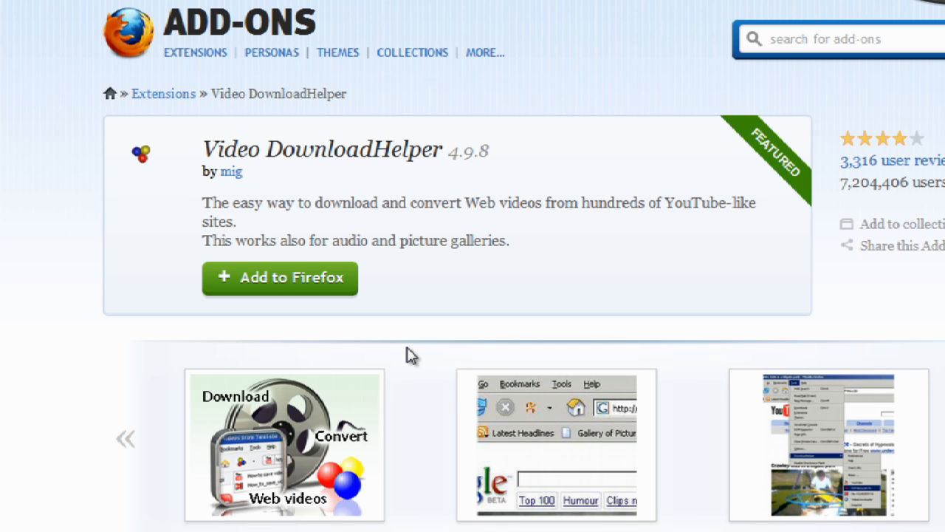
mouse_move(551, 204)
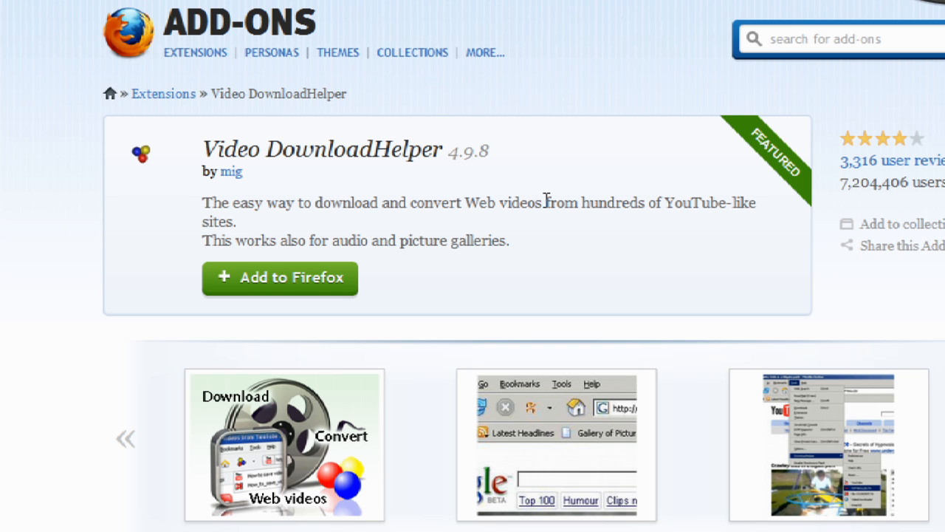
mouse_move(347, 236)
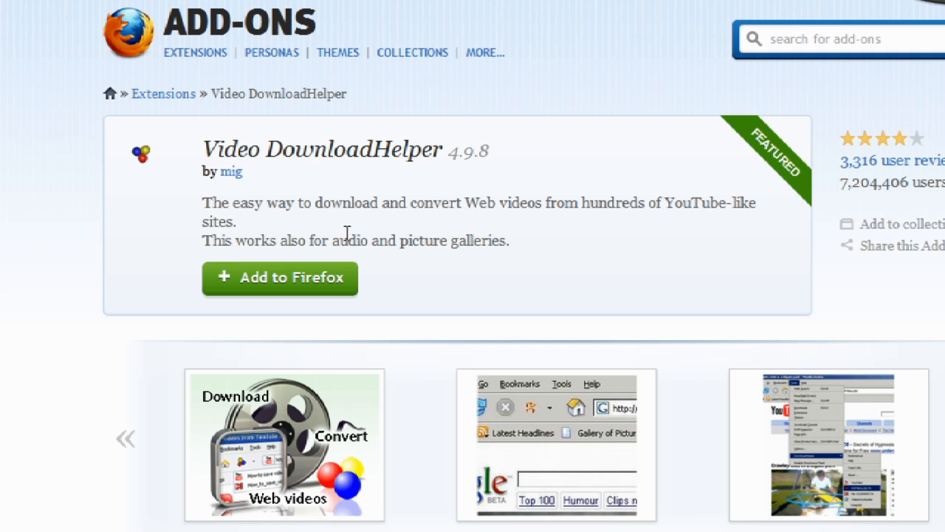
mouse_move(234, 269)
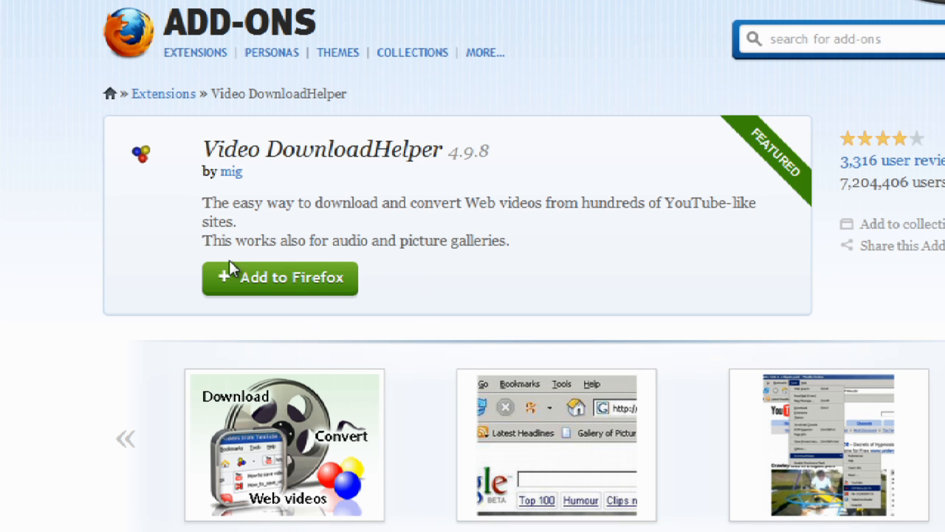
mouse_move(162, 278)
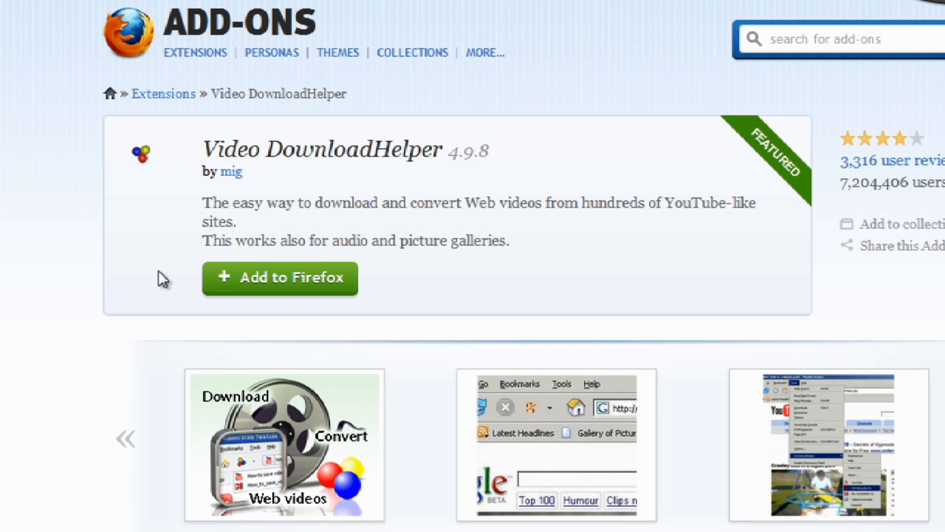
mouse_move(244, 279)
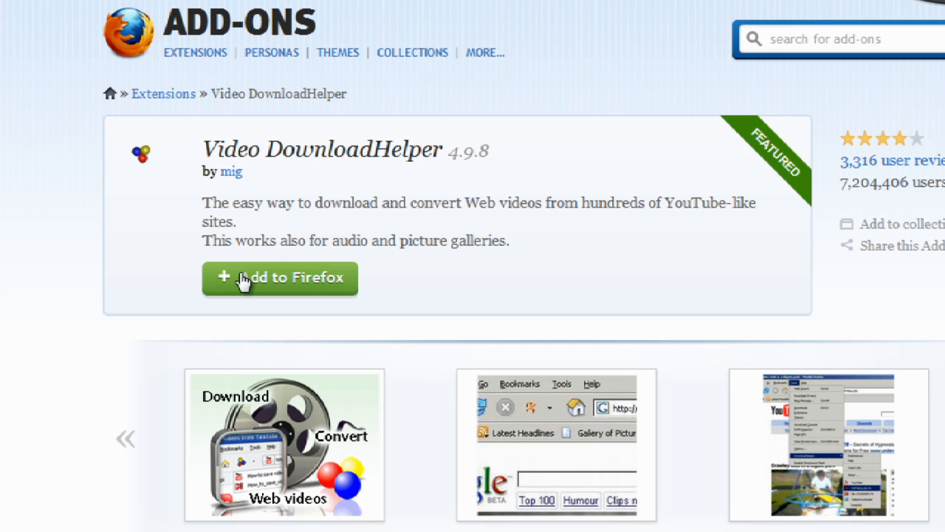
mouse_move(244, 282)
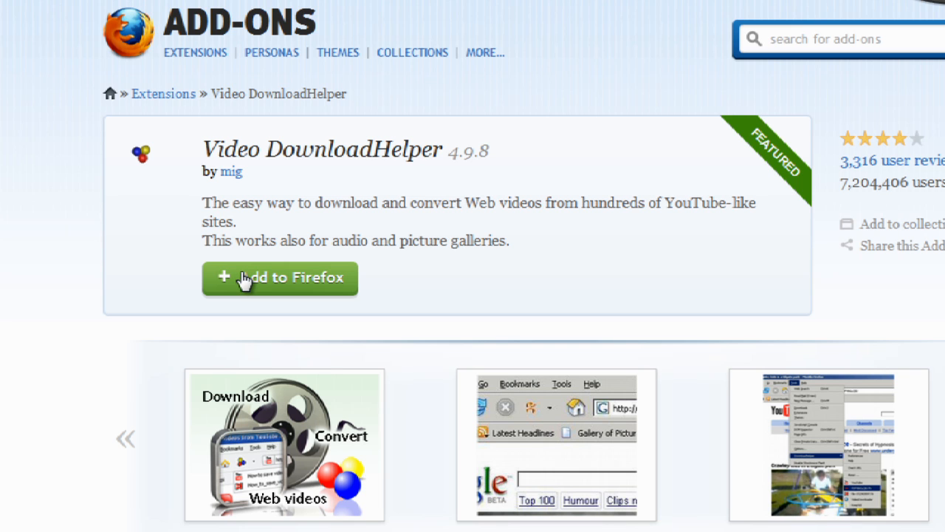
mouse_move(310, 279)
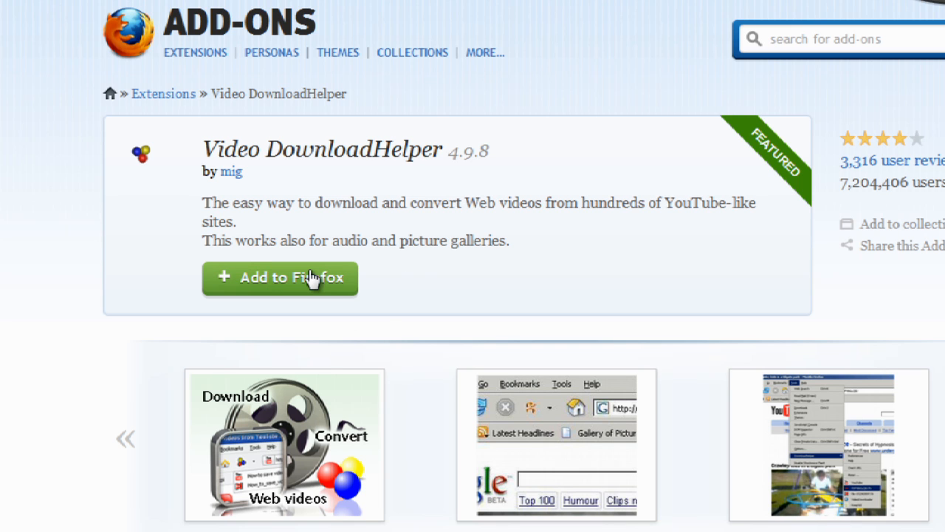
mouse_move(303, 306)
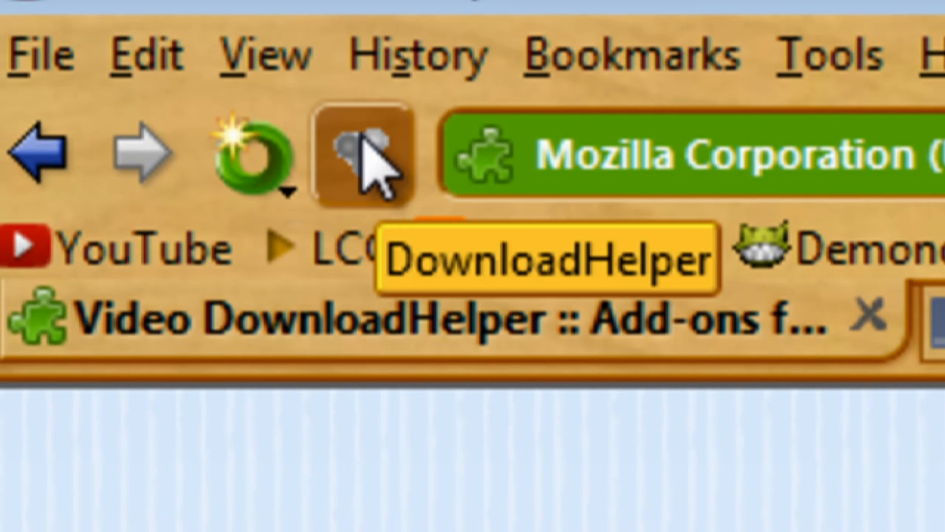
mouse_move(384, 170)
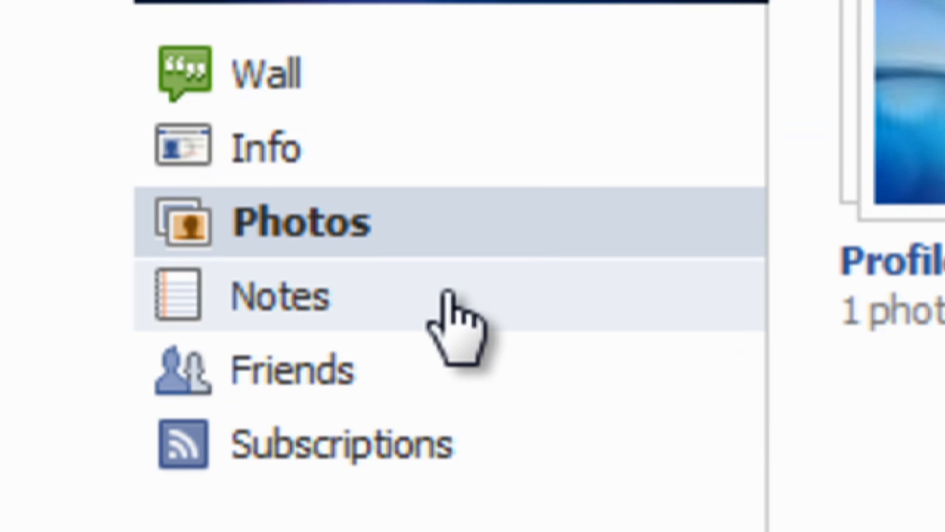
mouse_move(421, 258)
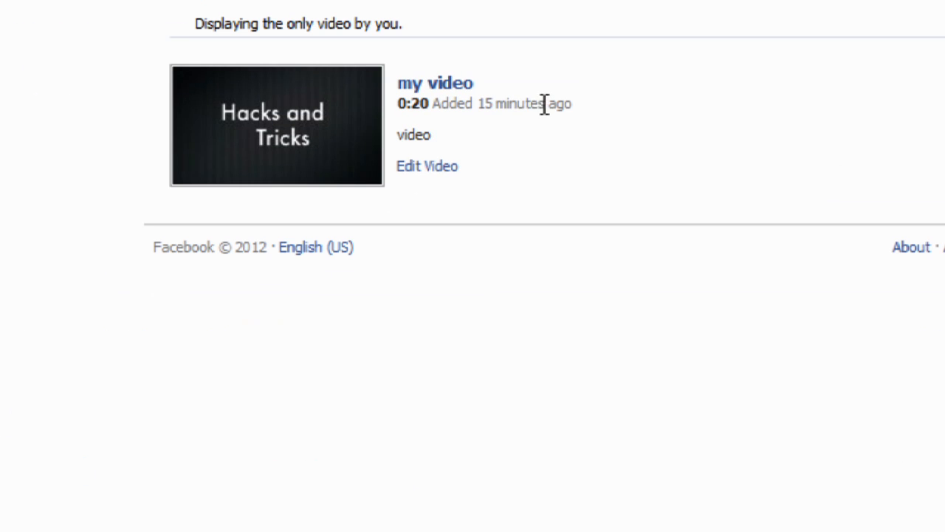
mouse_move(434, 83)
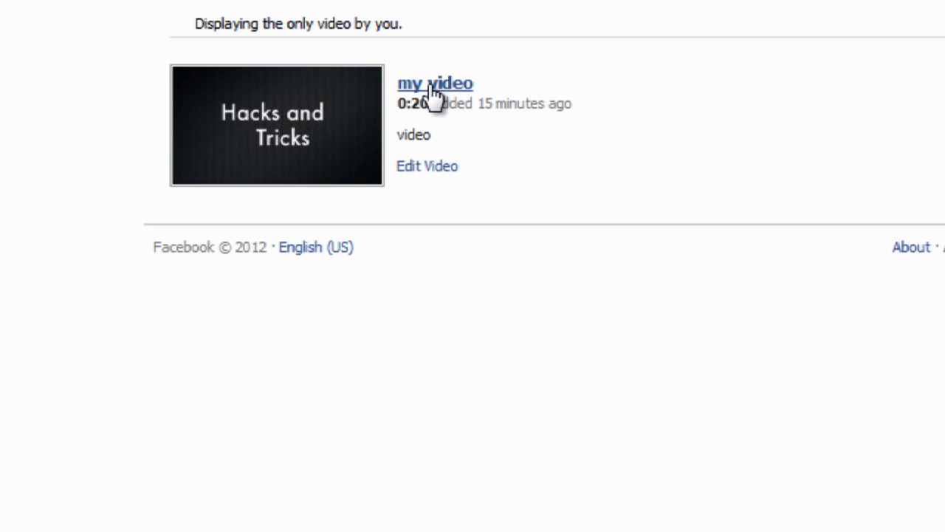
Play the Hacks and Tricks 'my video' and bring up DownloadHelper's options for its detected .mp4
left_click(435, 83)
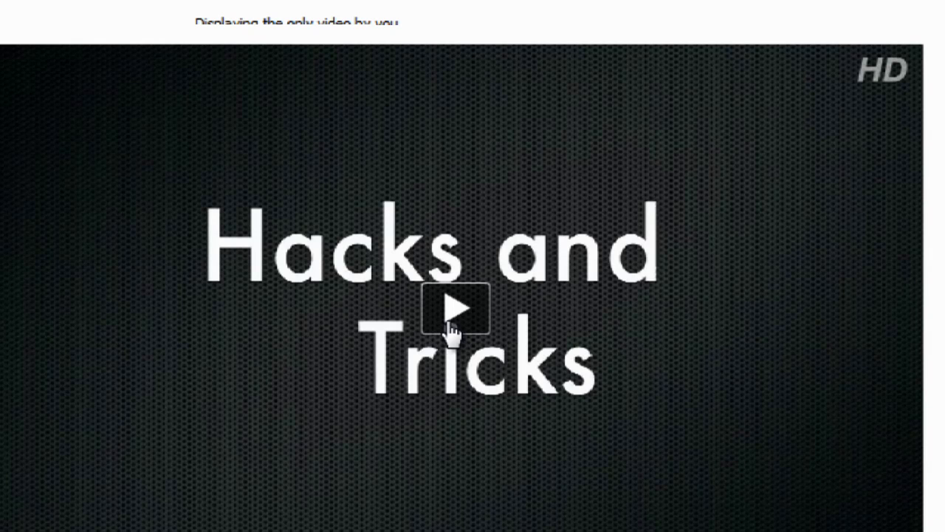
left_click(455, 309)
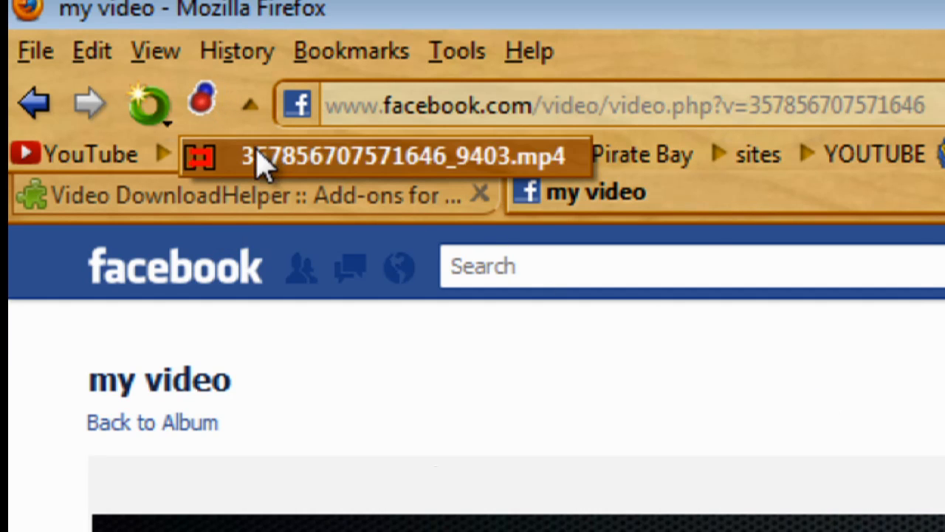
left_click(384, 156)
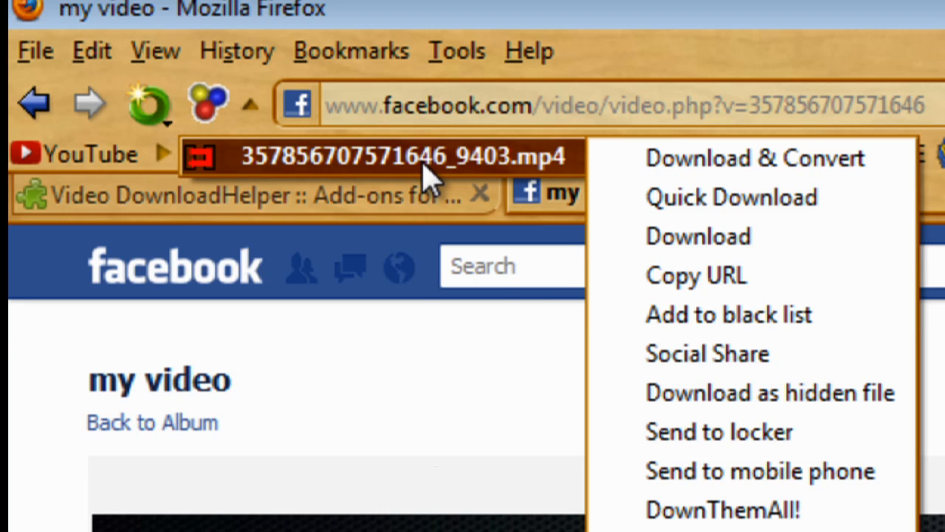
mouse_move(502, 174)
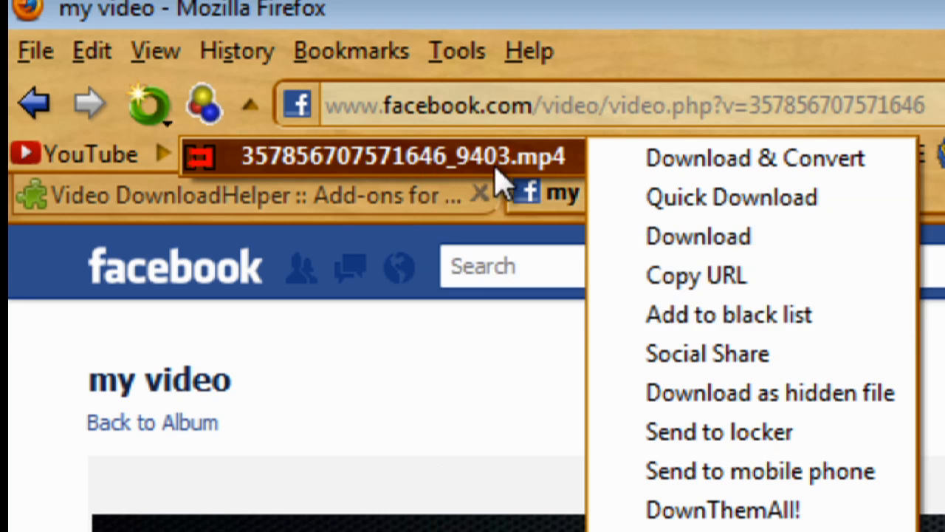
mouse_move(697, 237)
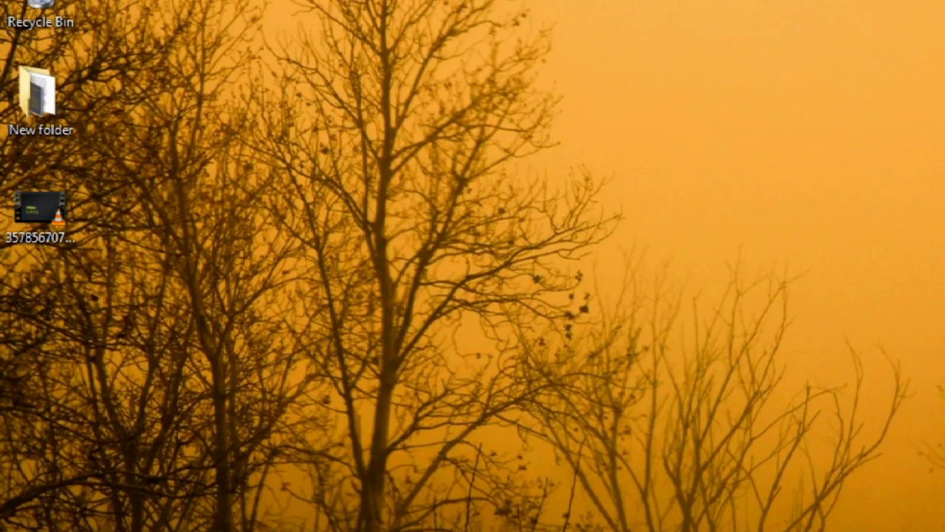
Check the new .mp4 file on the desktop and return to the Facebook video page
left_click(41, 210)
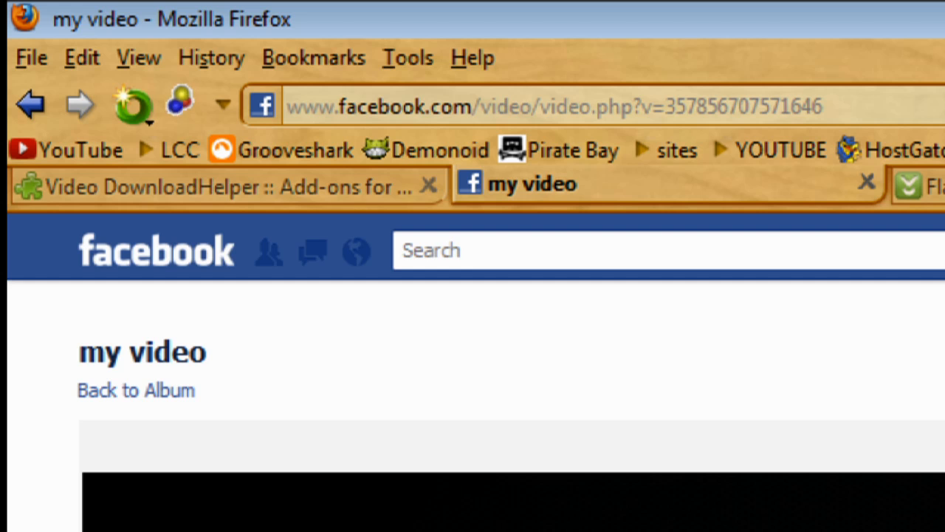
mouse_move(210, 372)
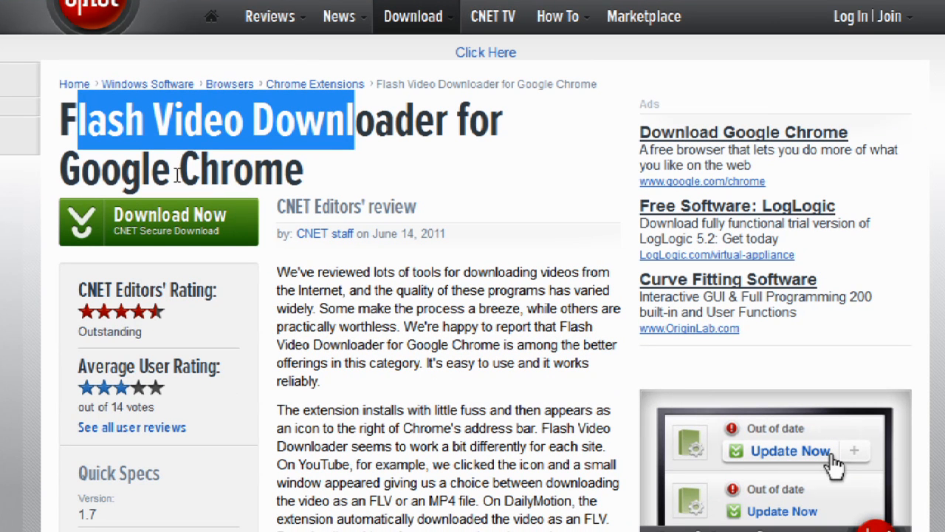
mouse_move(262, 151)
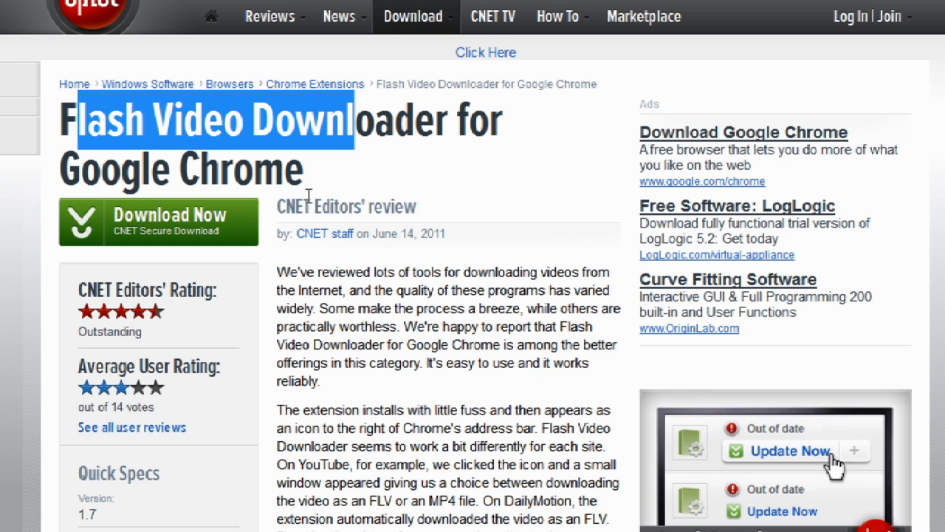
mouse_move(391, 395)
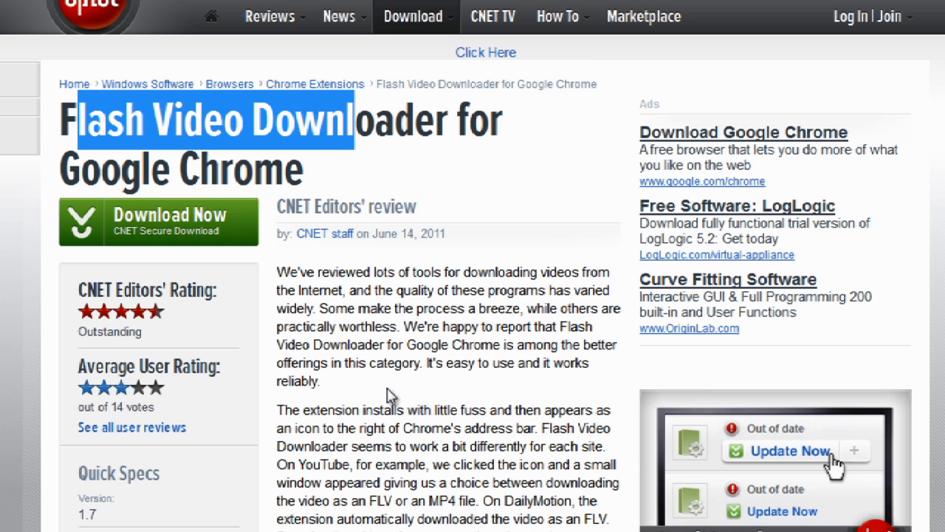
mouse_move(220, 244)
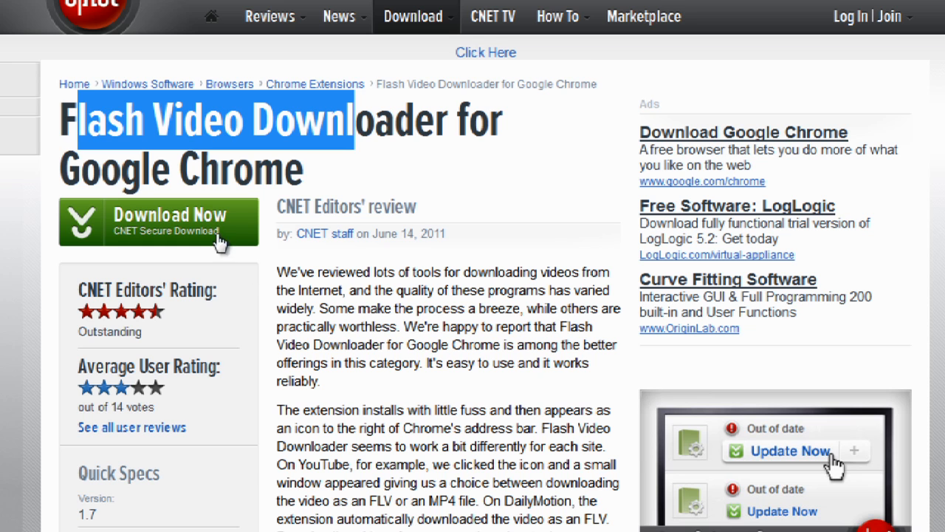
mouse_move(278, 298)
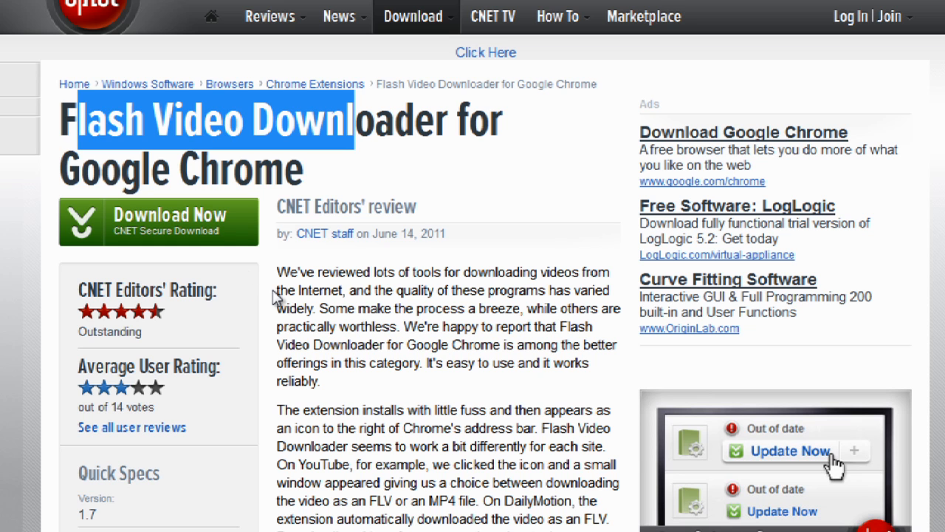